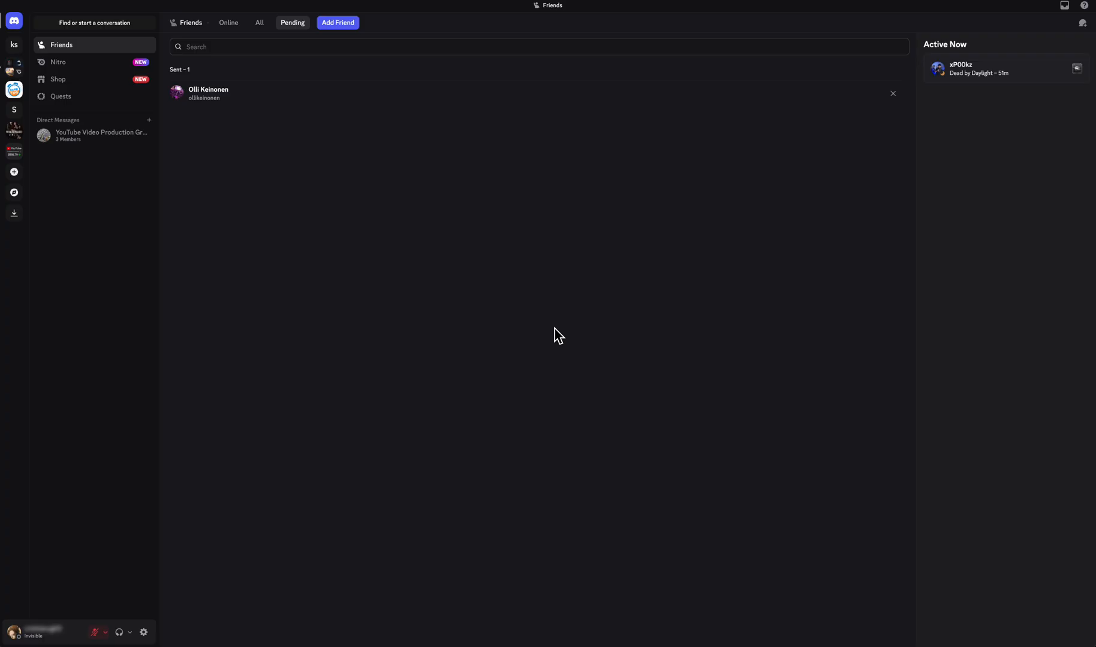
pyautogui.moveTo(503, 254)
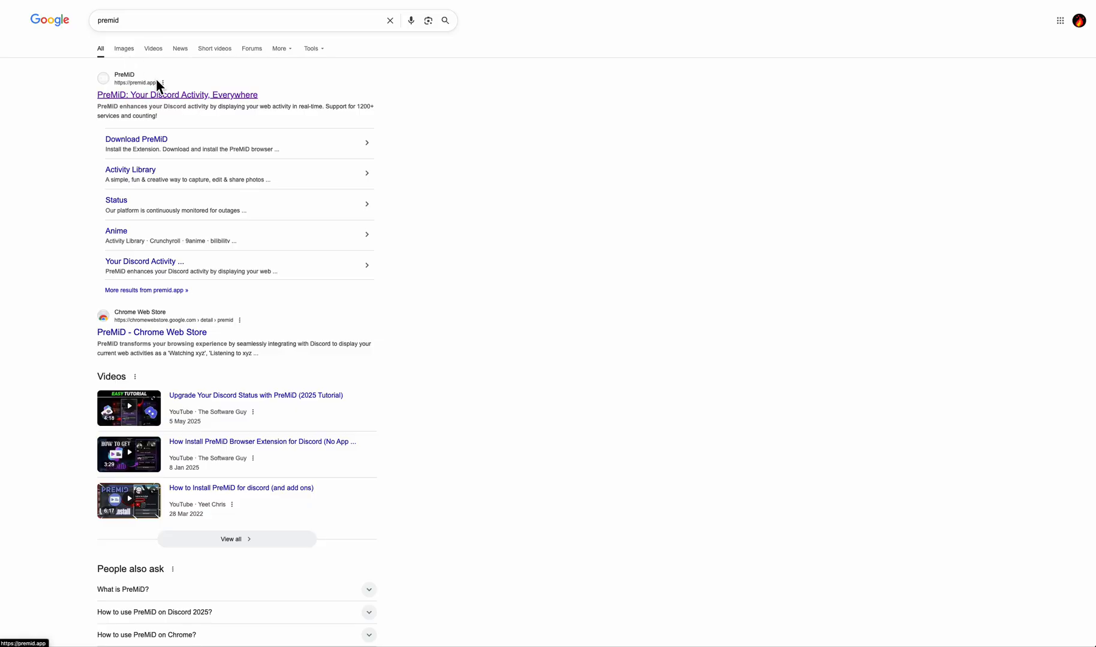
# Reach the Chrome extension listing via premid.app's Downloads page, choosing Add to Chrome.
pyautogui.click(176, 95)
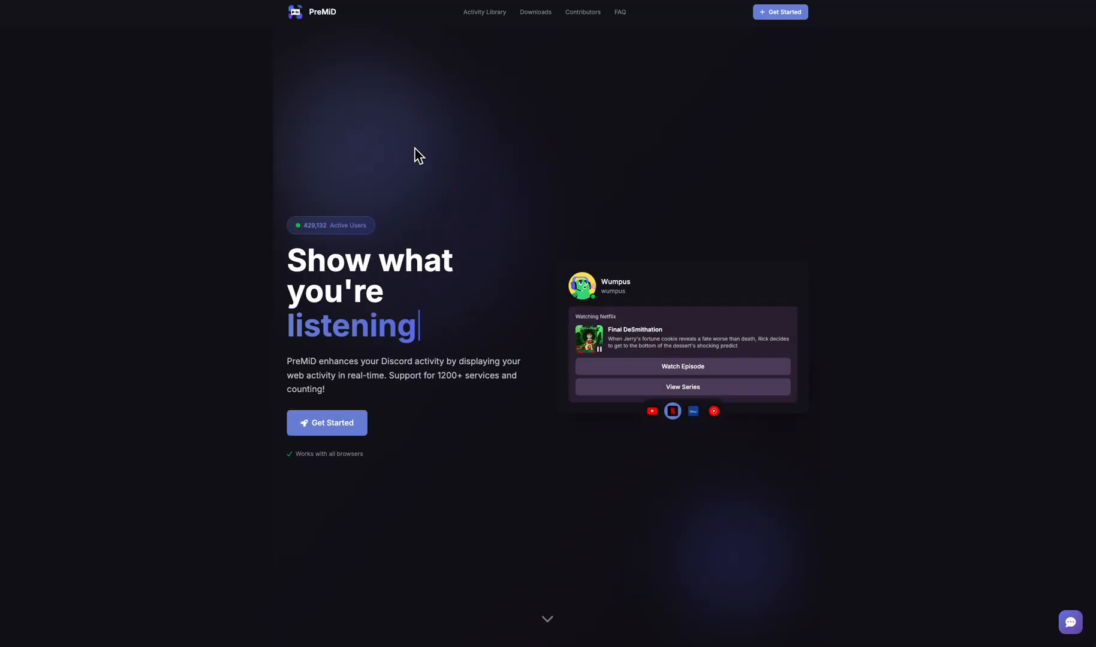
pyautogui.click(534, 12)
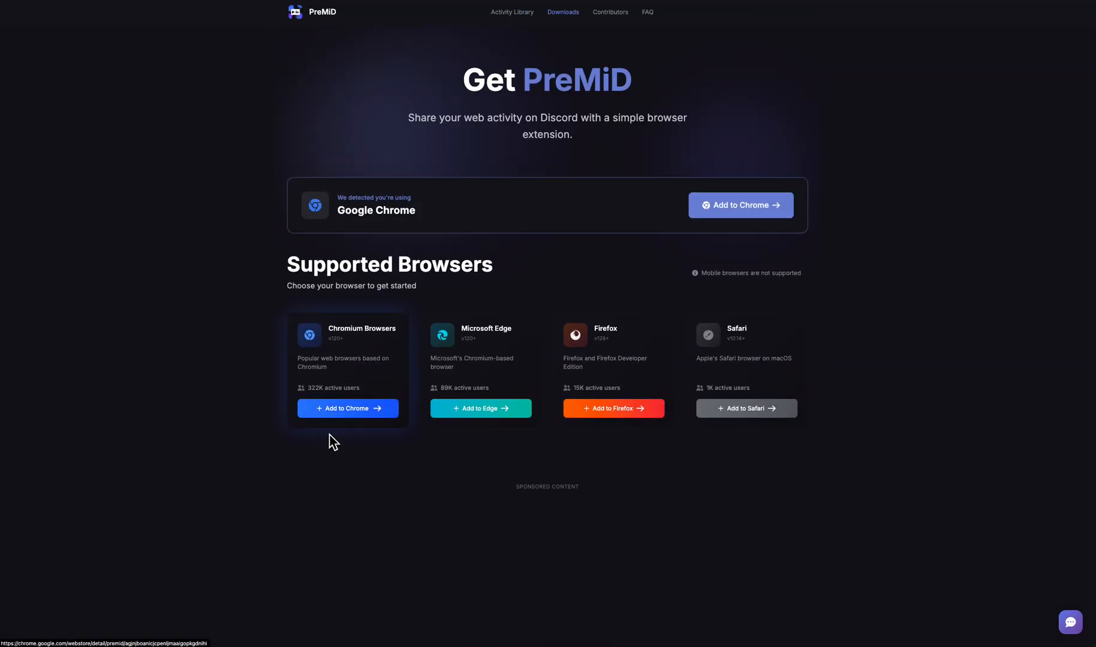
pyautogui.moveTo(579, 234)
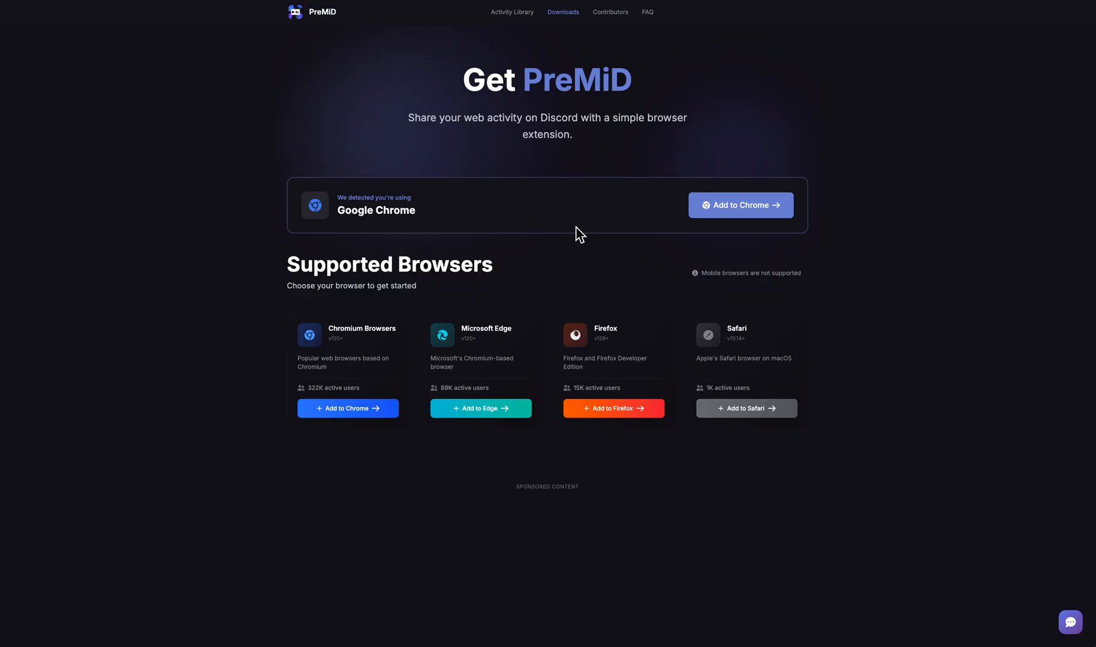
pyautogui.click(739, 205)
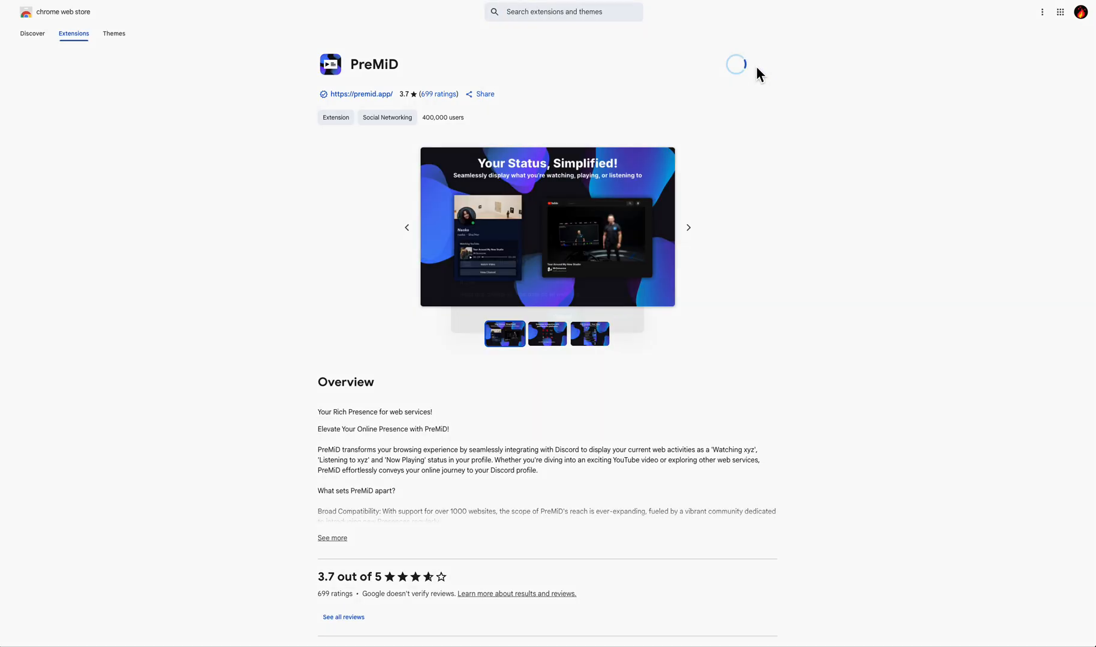
pyautogui.moveTo(756, 361)
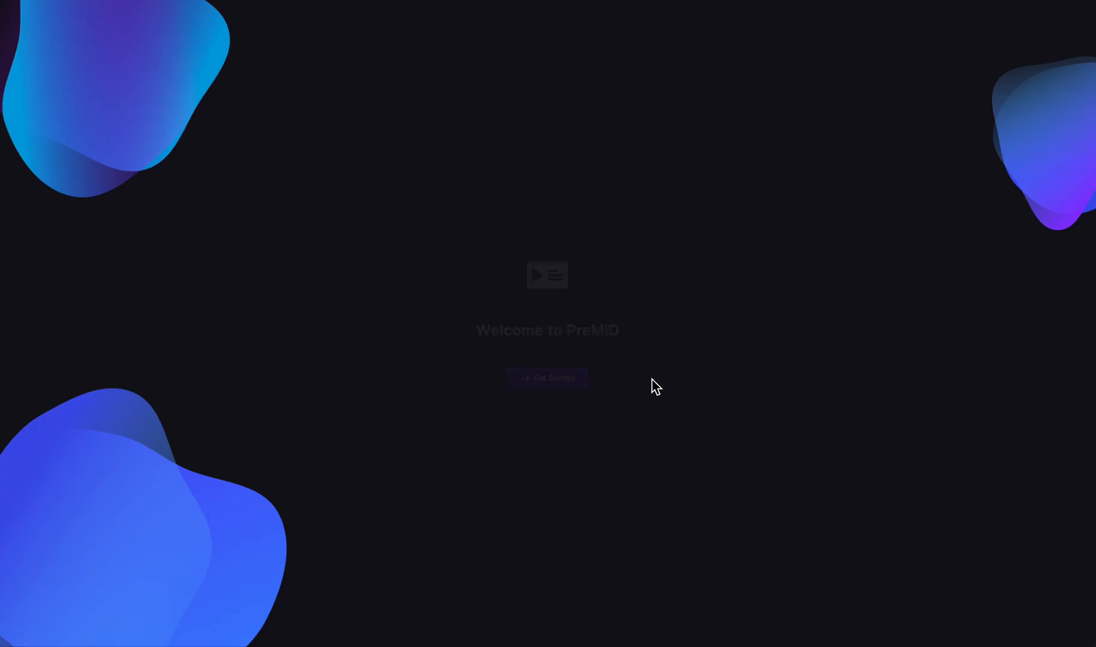
# Start setup, connect with Discord and authorise PreMiD's access to the account.
pyautogui.click(546, 378)
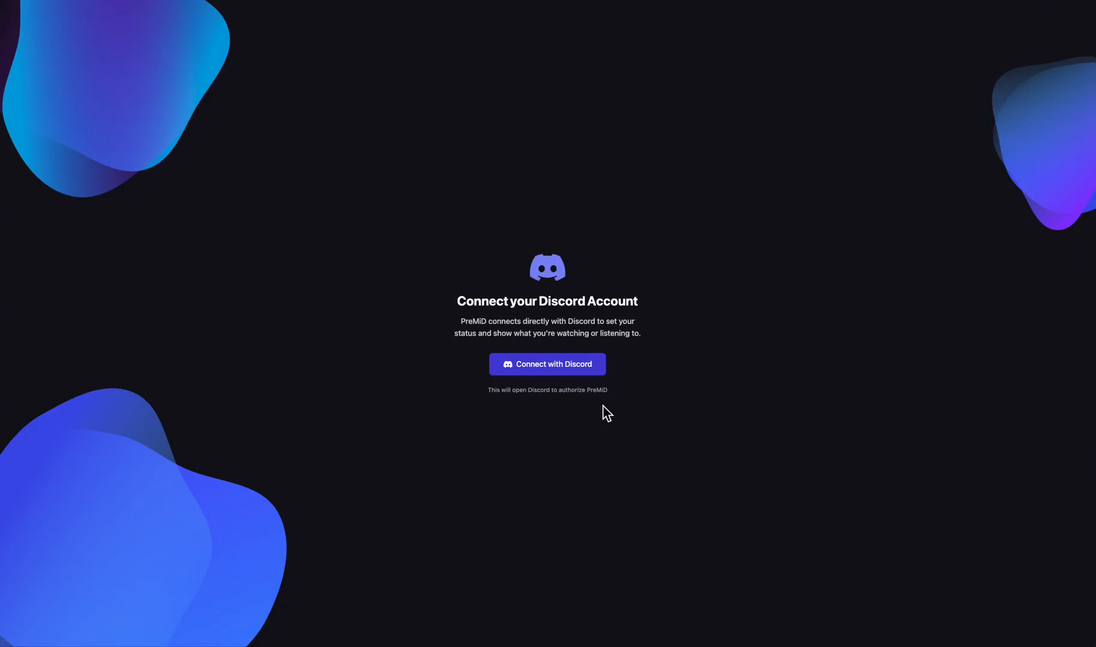
pyautogui.click(547, 364)
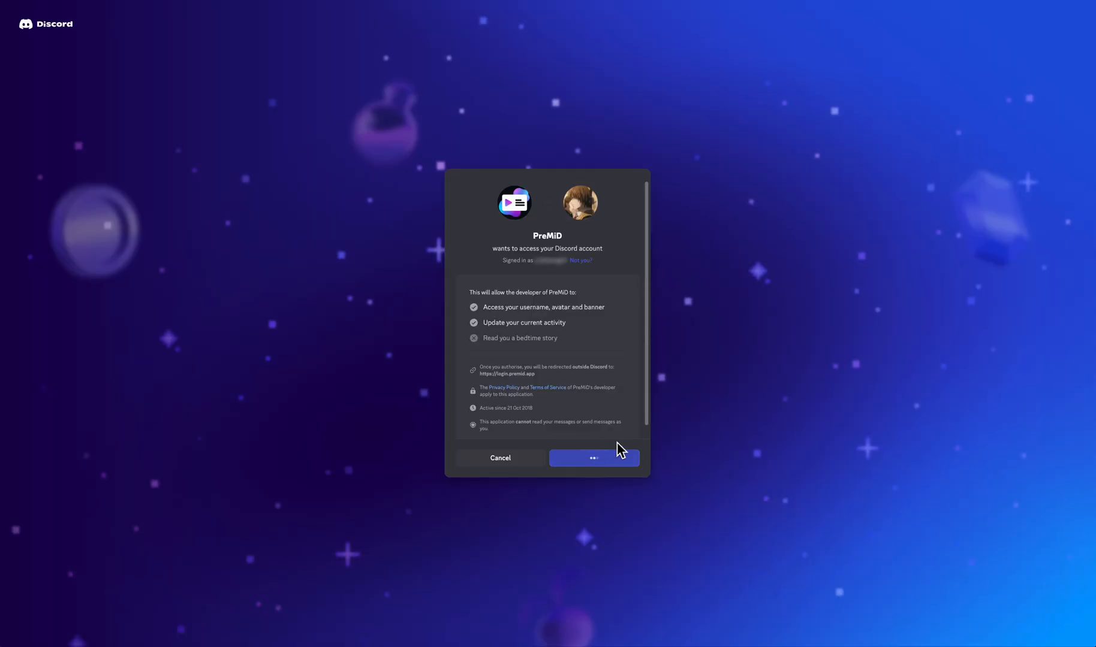
pyautogui.click(594, 458)
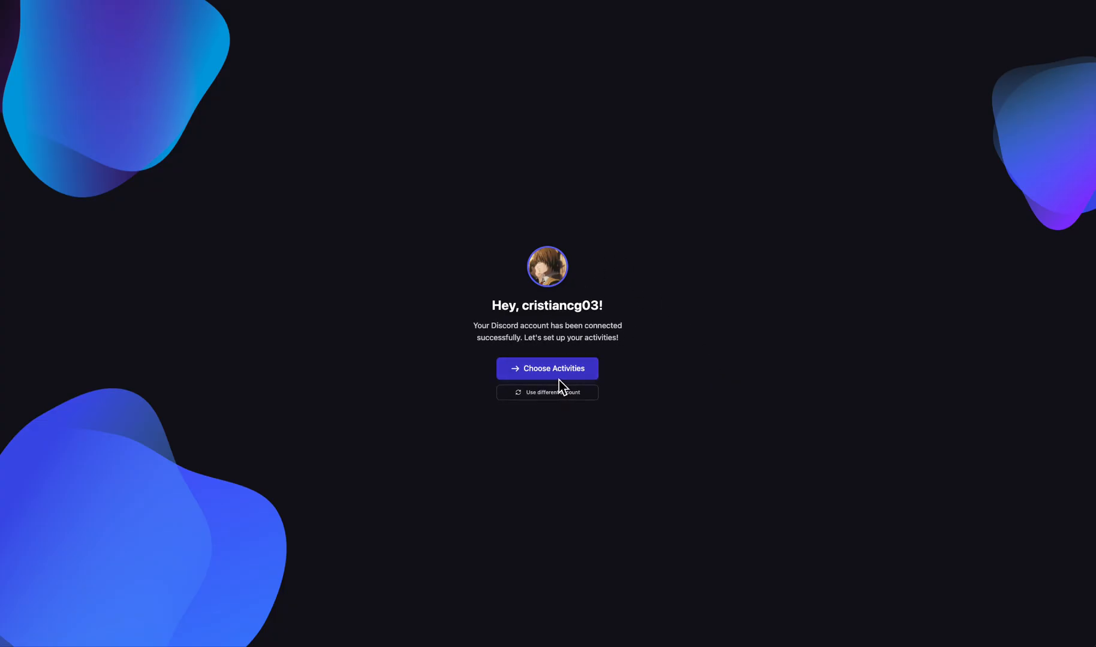
# Keep the default activities, acknowledge the important information and finish the setup.
pyautogui.click(547, 368)
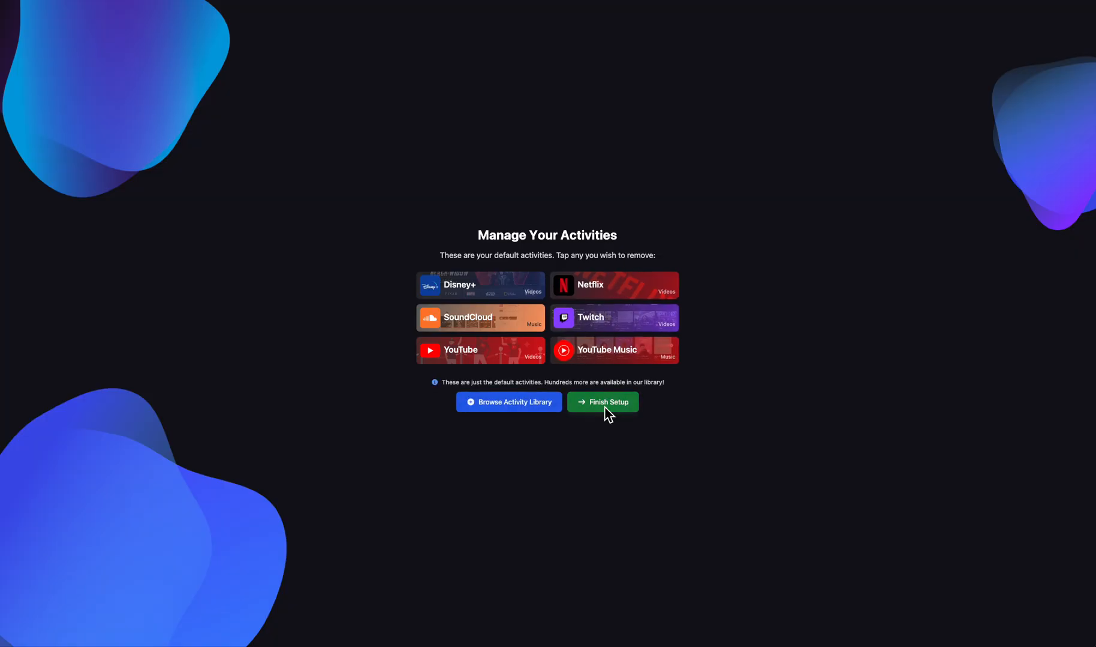
pyautogui.click(601, 402)
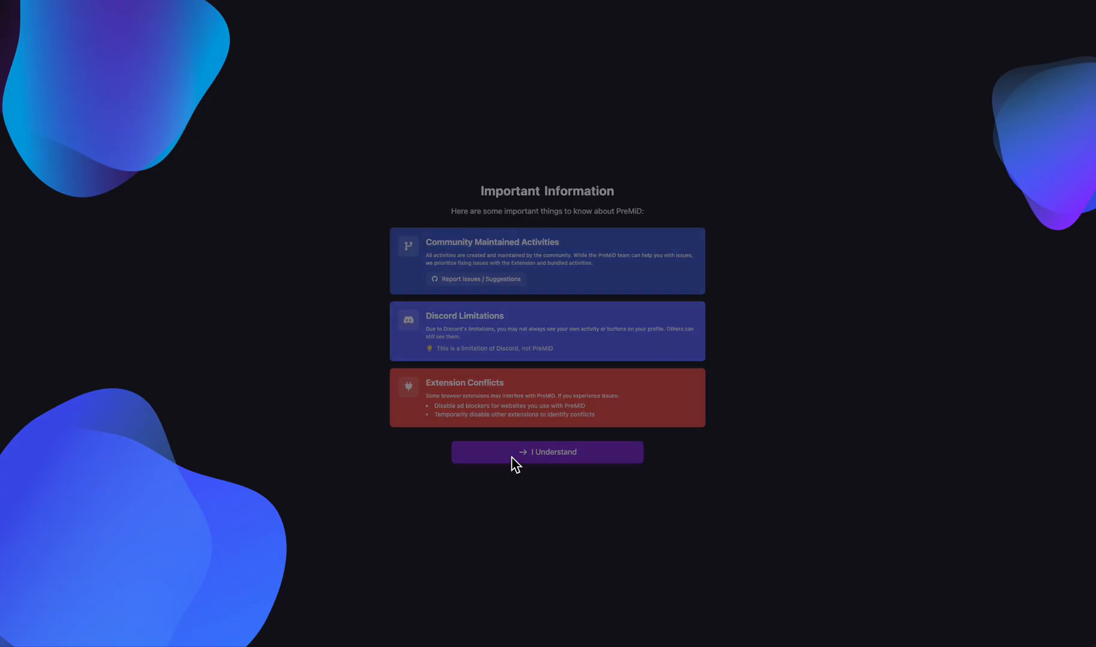
pyautogui.click(547, 452)
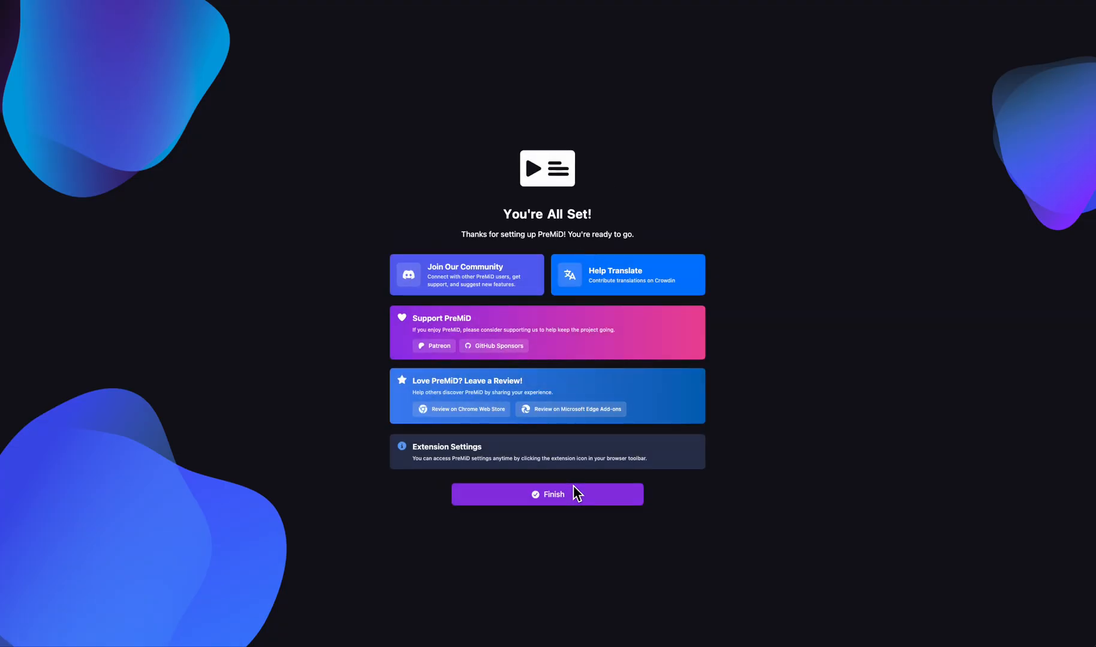
pyautogui.click(546, 494)
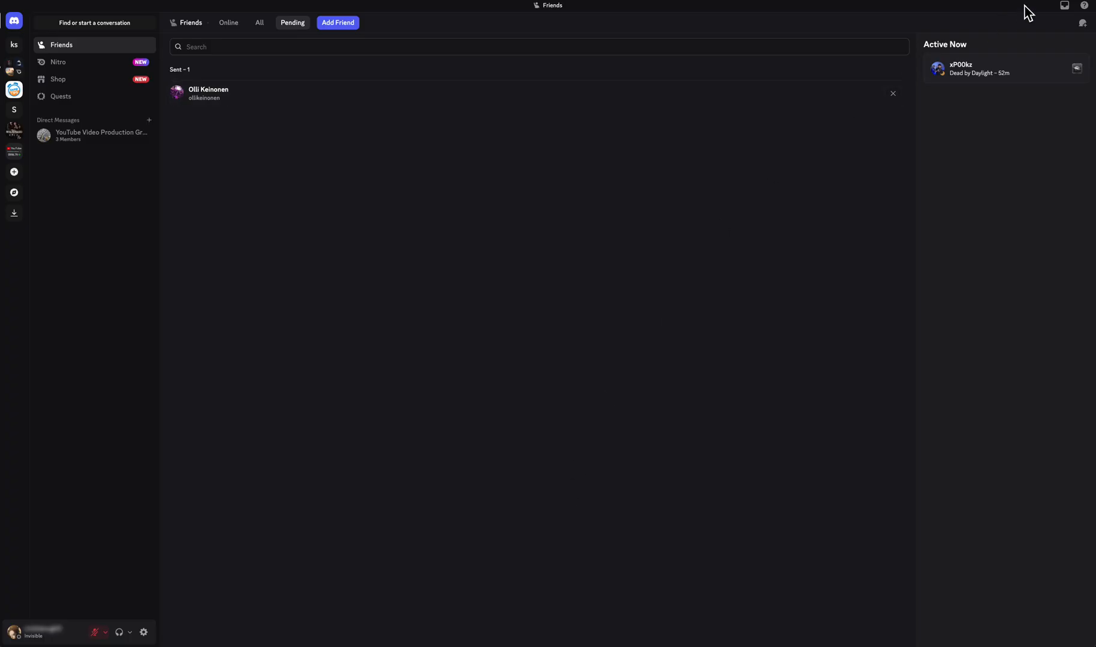
pyautogui.moveTo(964, 123)
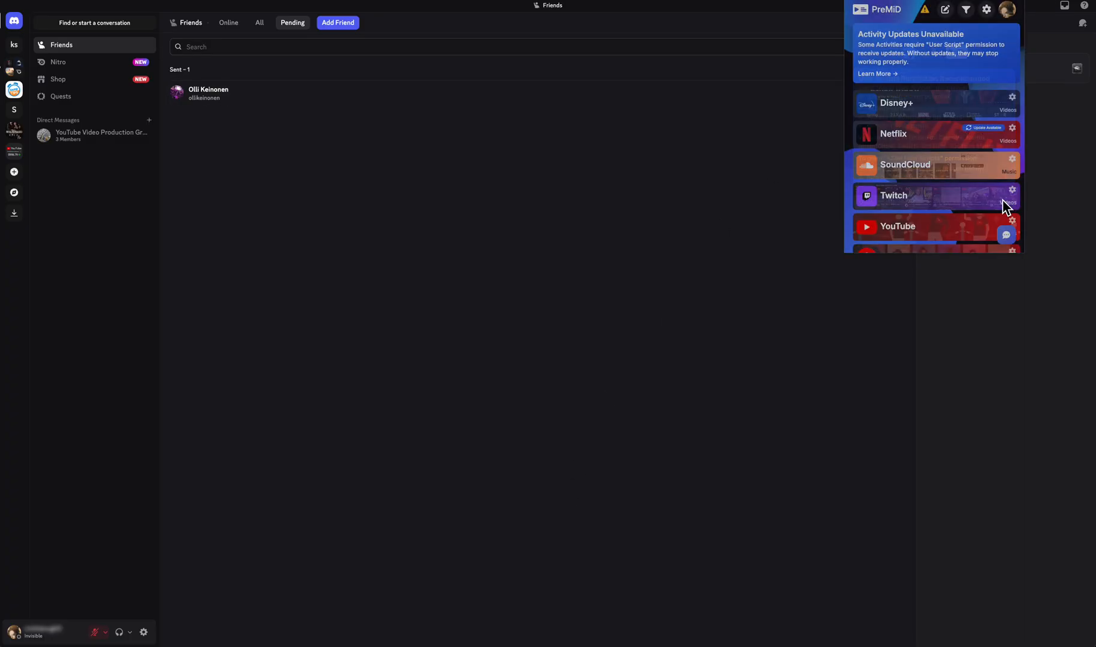
# Scroll the extension popup's activity list down to YouTube Music.
pyautogui.scroll(-3)
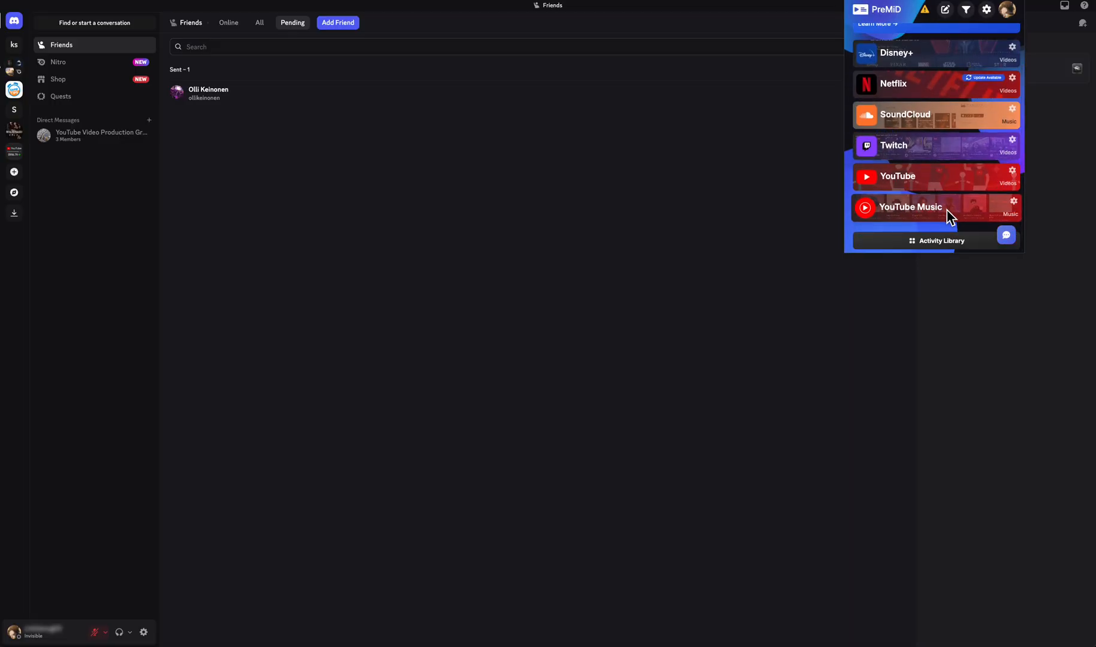